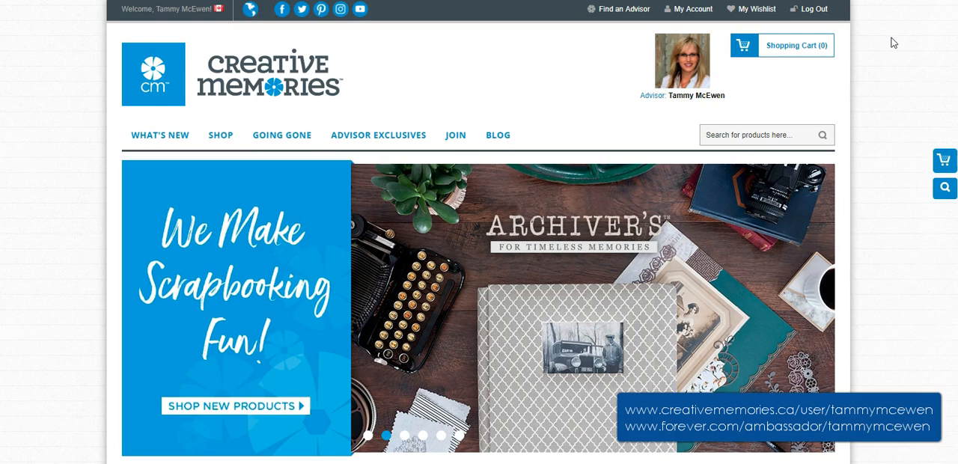
mouse_move(902, 85)
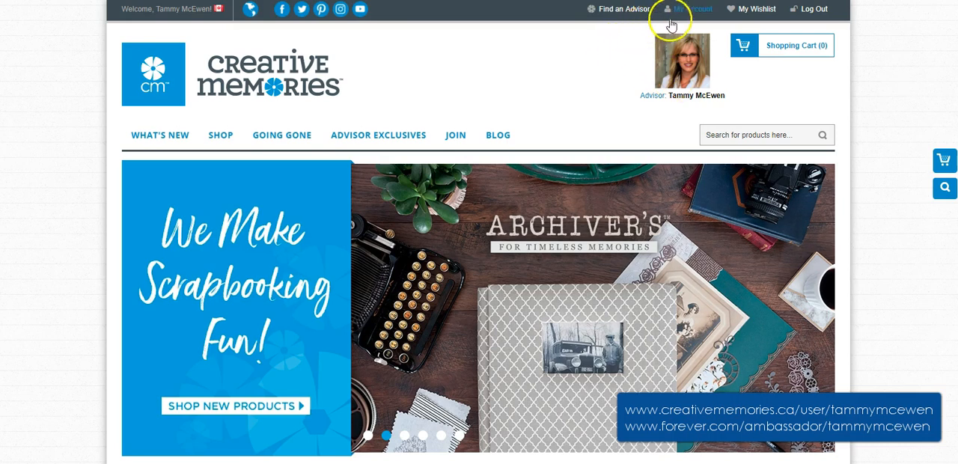
mouse_move(687, 8)
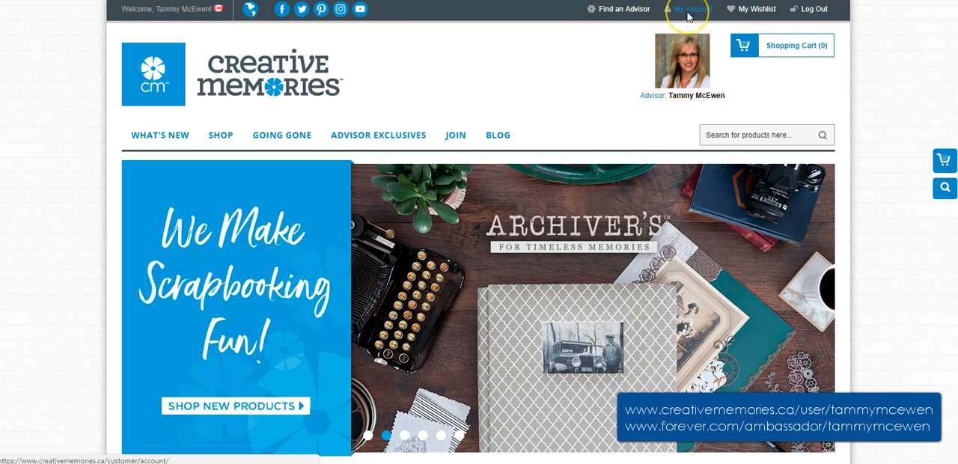
Step: Open the My Account dashboard on the Creative Memories website
left_click(690, 9)
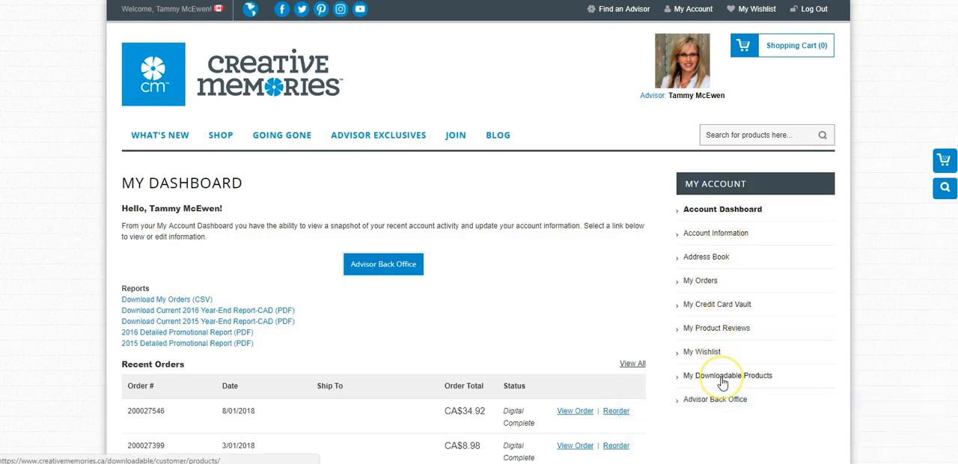
mouse_move(727, 375)
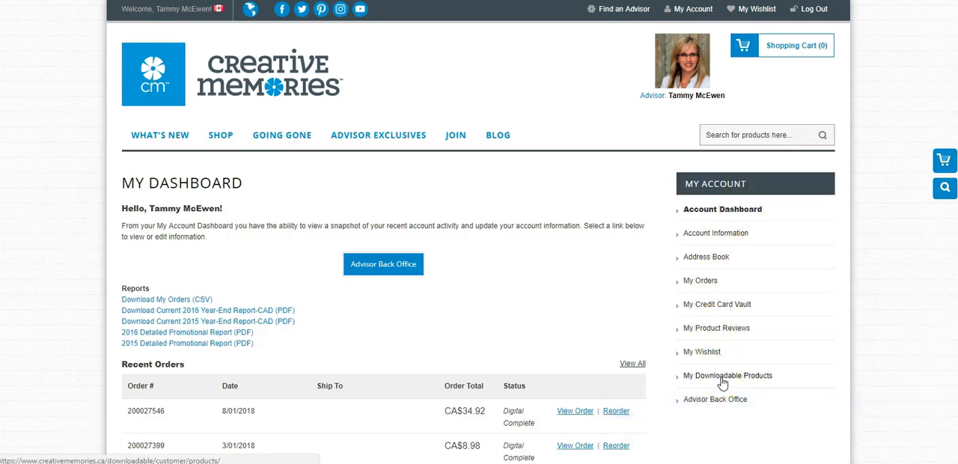
Step: Download the Archiver's and Bee Mine kit zip packs from My Downloadable Products
left_click(727, 375)
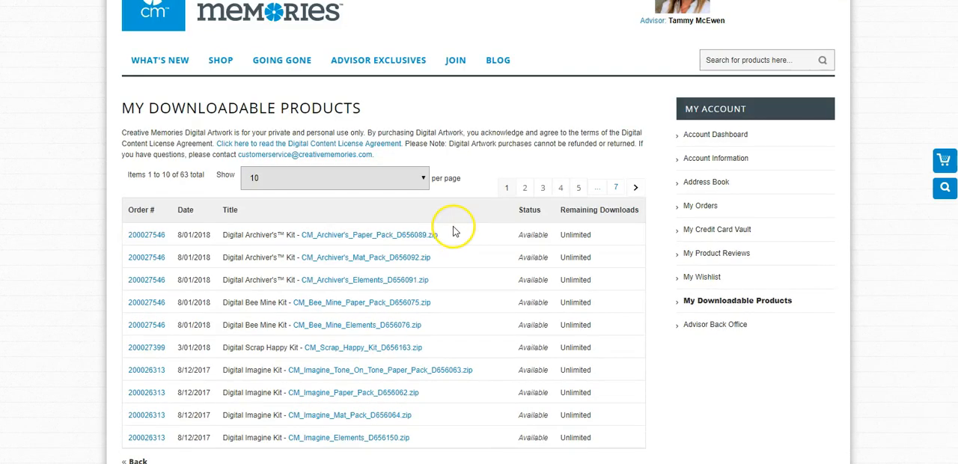
mouse_move(410, 370)
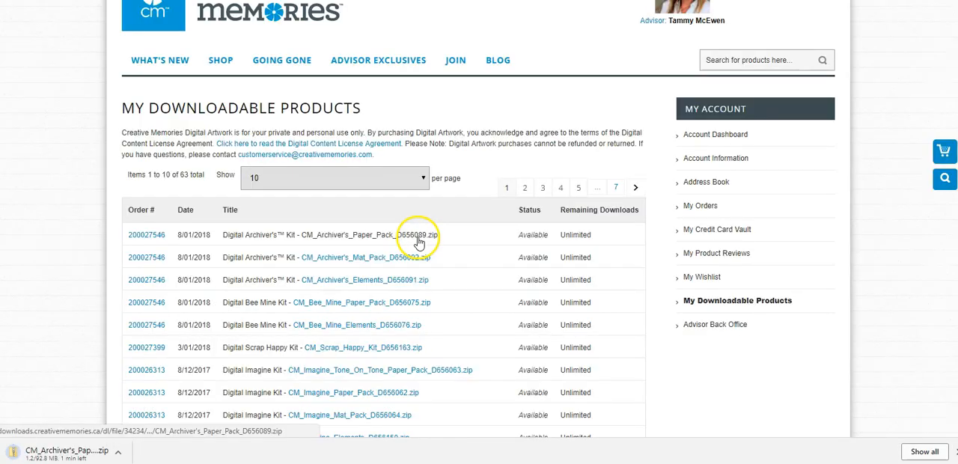
left_click(382, 256)
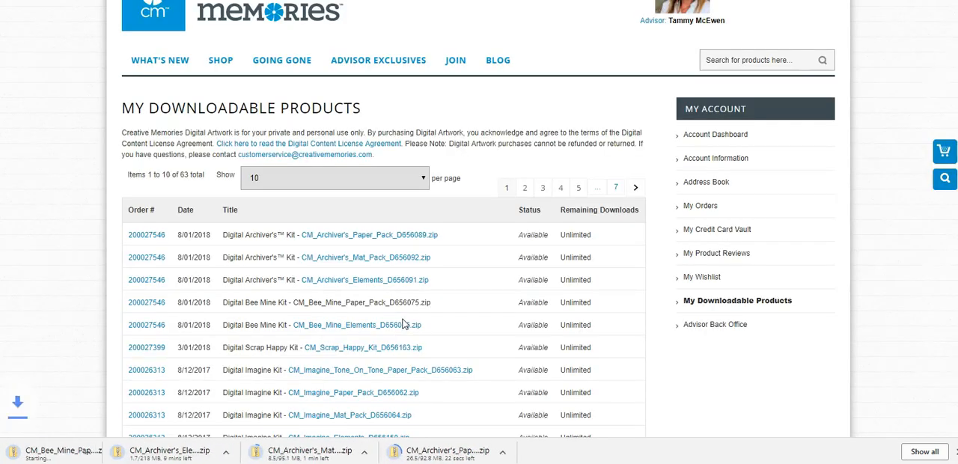
left_click(356, 325)
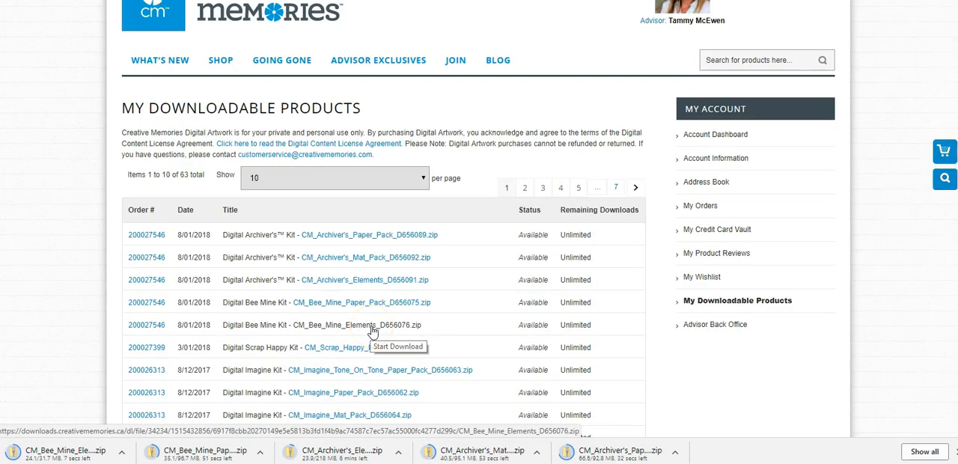
left_click(675, 451)
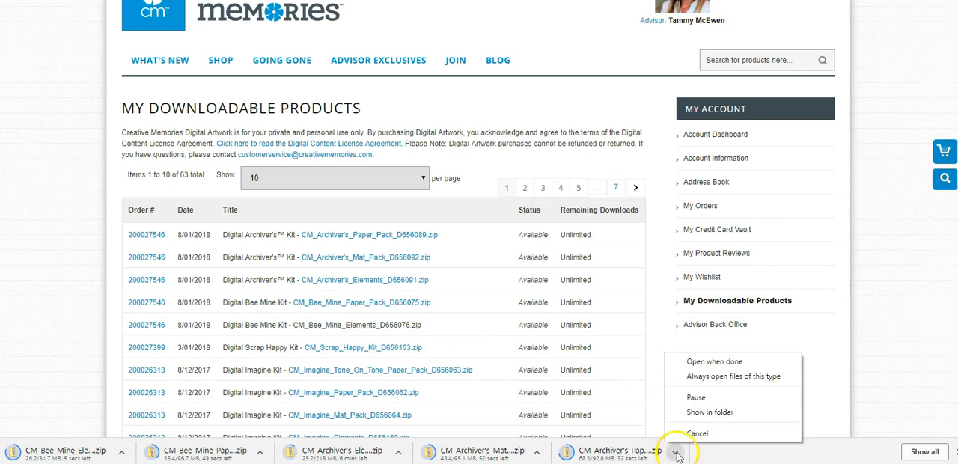
mouse_move(689, 413)
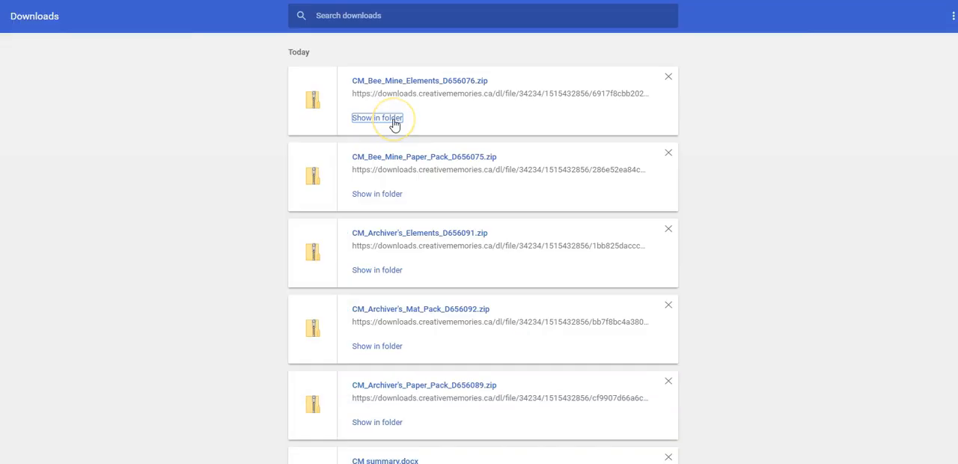
Step: Open the downloaded Archiver's Elements zip and start Extract all
left_click(376, 118)
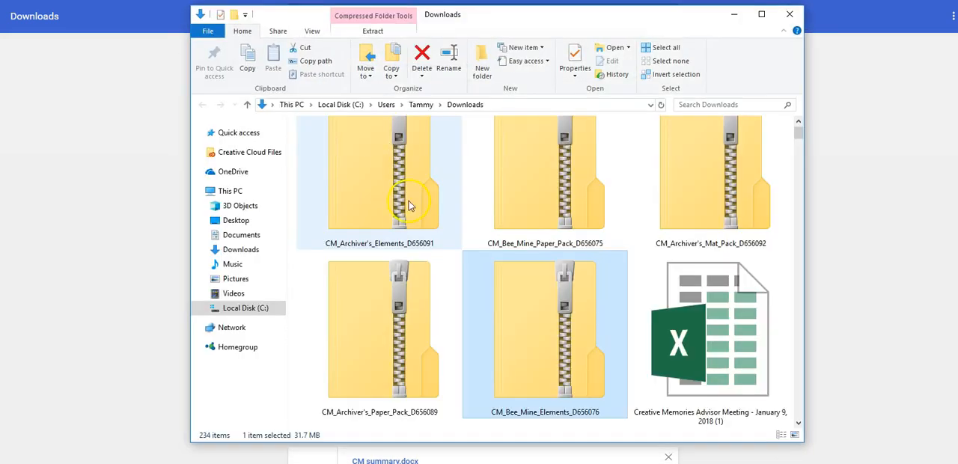
mouse_move(386, 184)
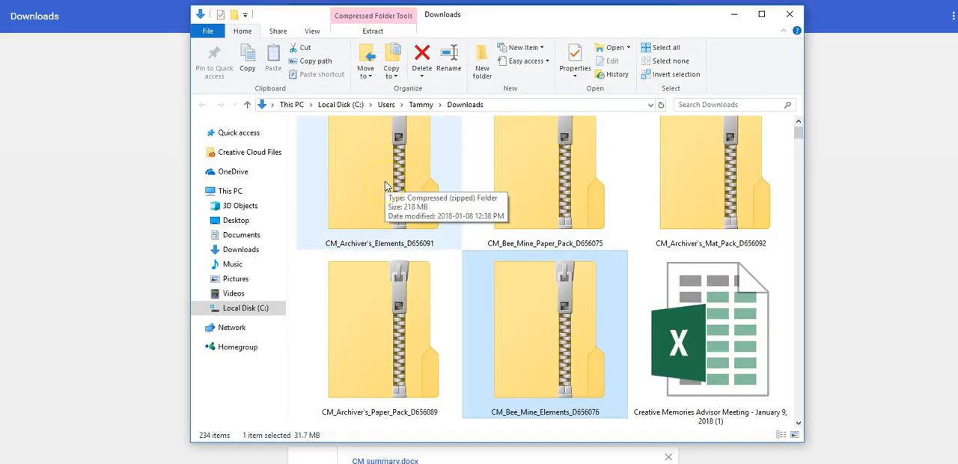
double_click(380, 172)
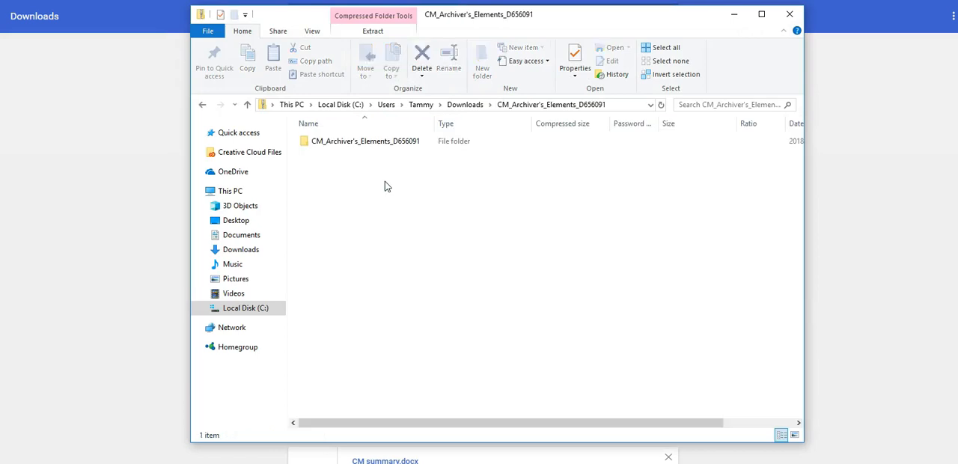
left_click(373, 31)
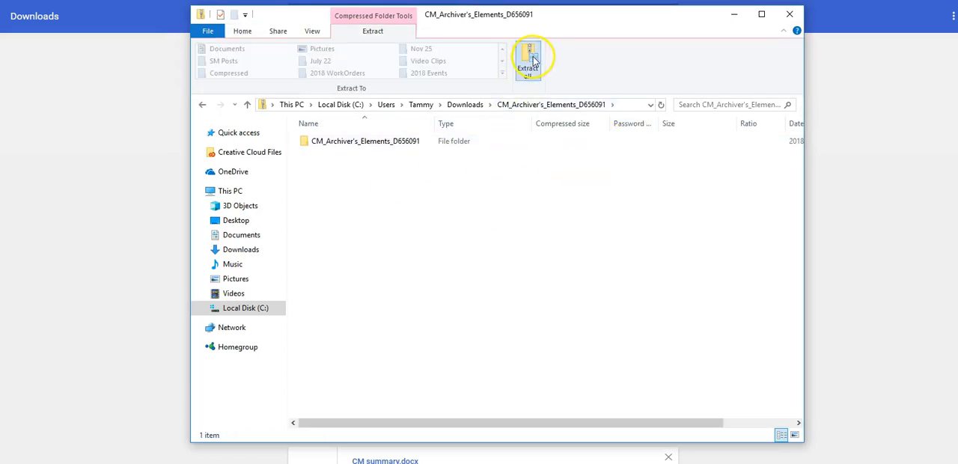
left_click(529, 60)
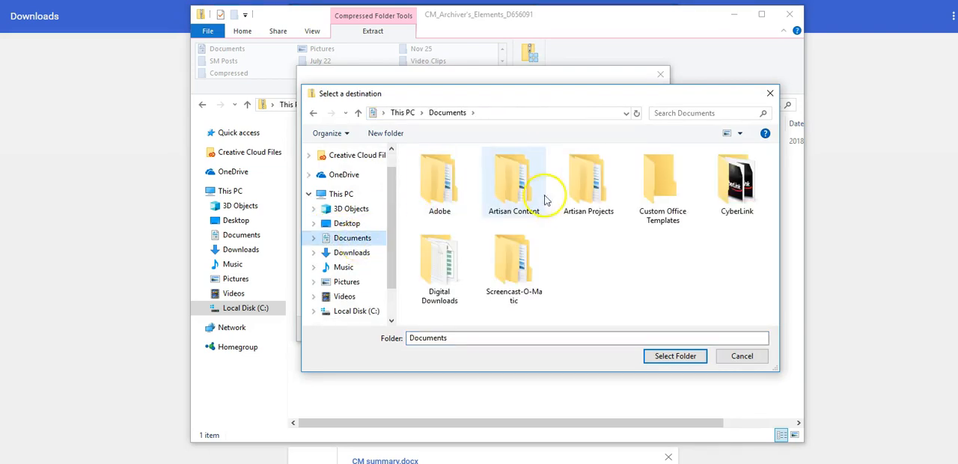
Step: Create a 'CM Bee Mine' folder in Digital Downloads › Art Kits and extract into it
left_click(439, 262)
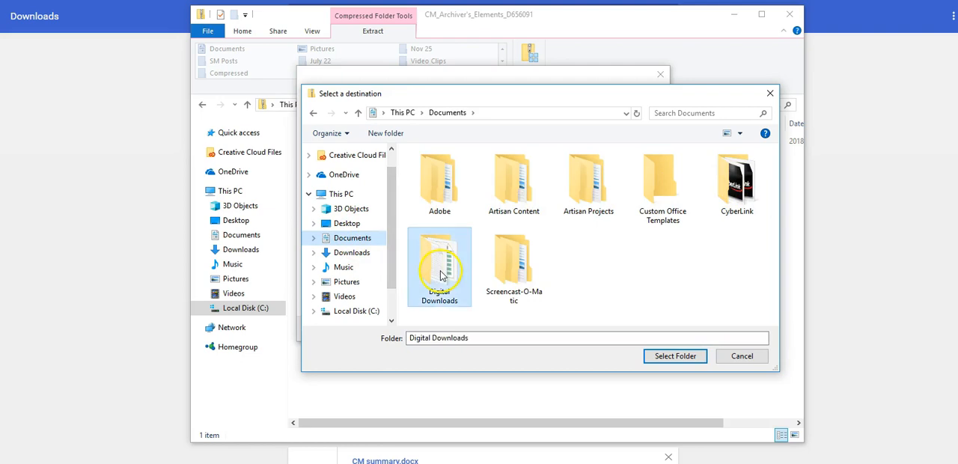
double_click(439, 262)
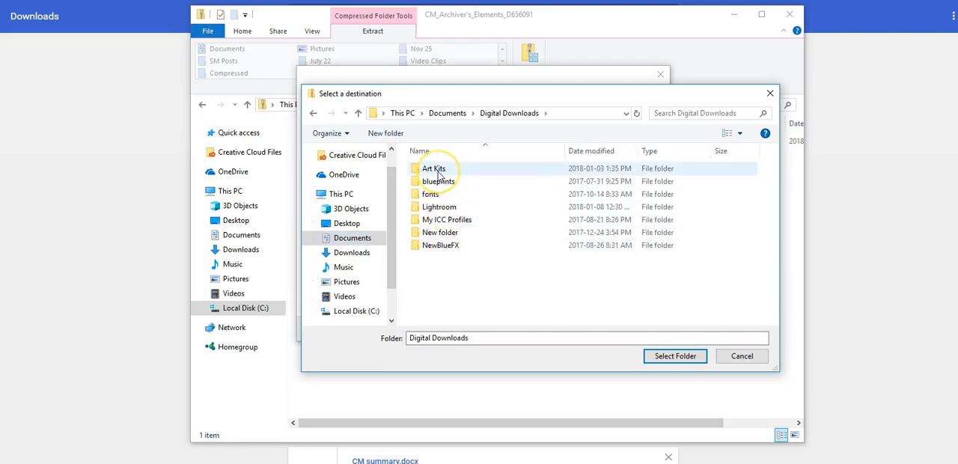
double_click(433, 167)
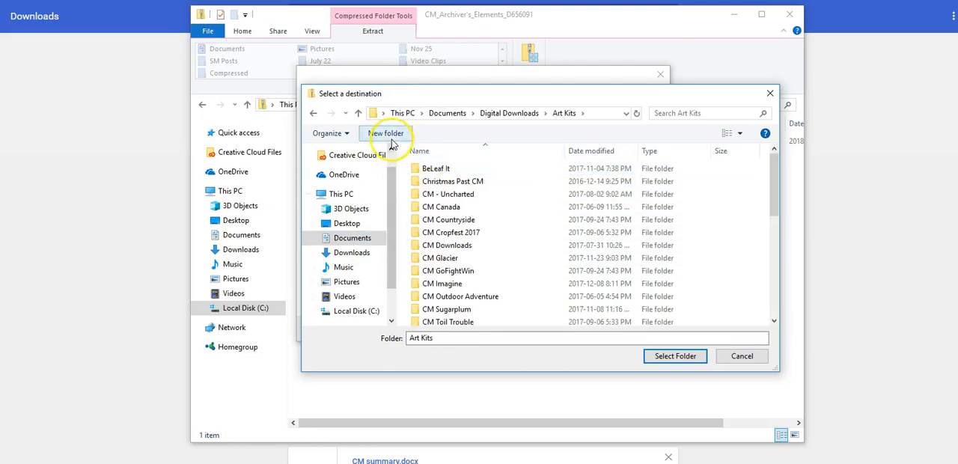
left_click(385, 132)
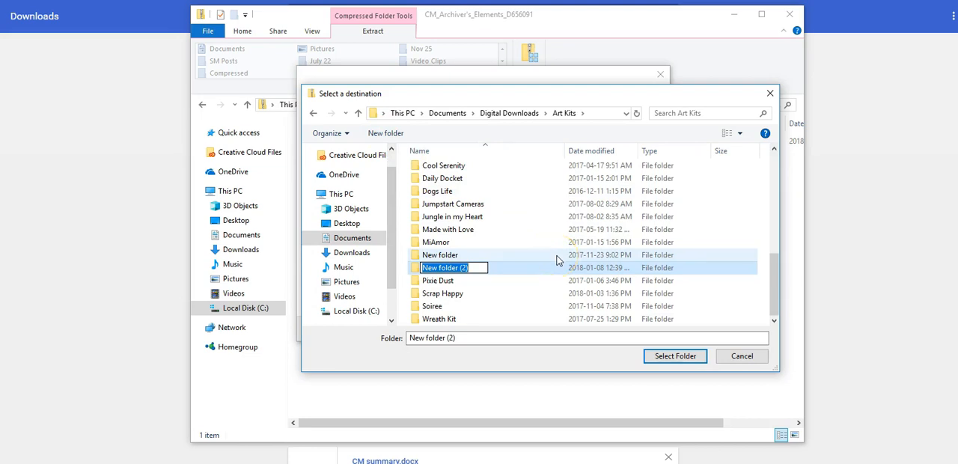
type("CM Bed")
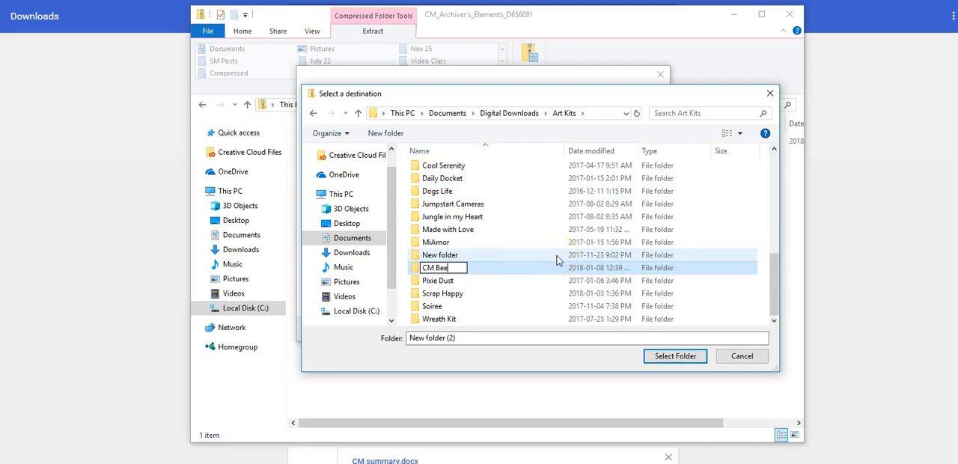
type("Mine")
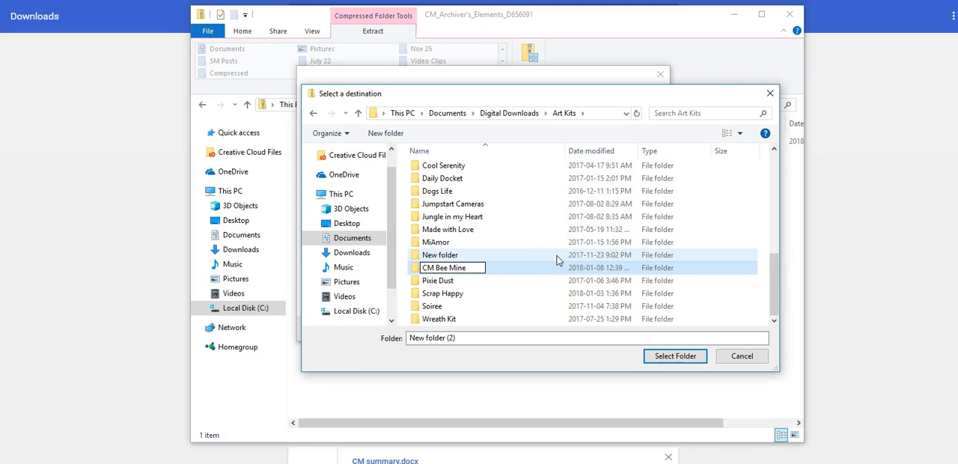
left_click(442, 292)
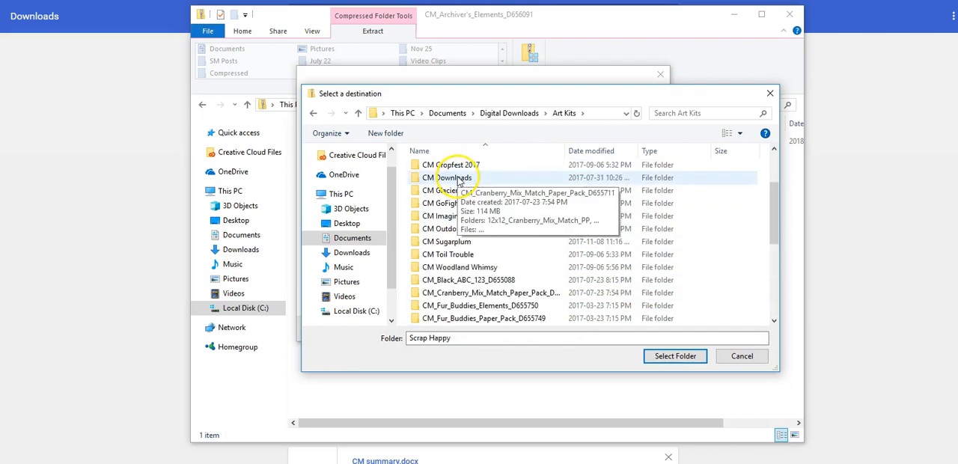
scroll("up", 3)
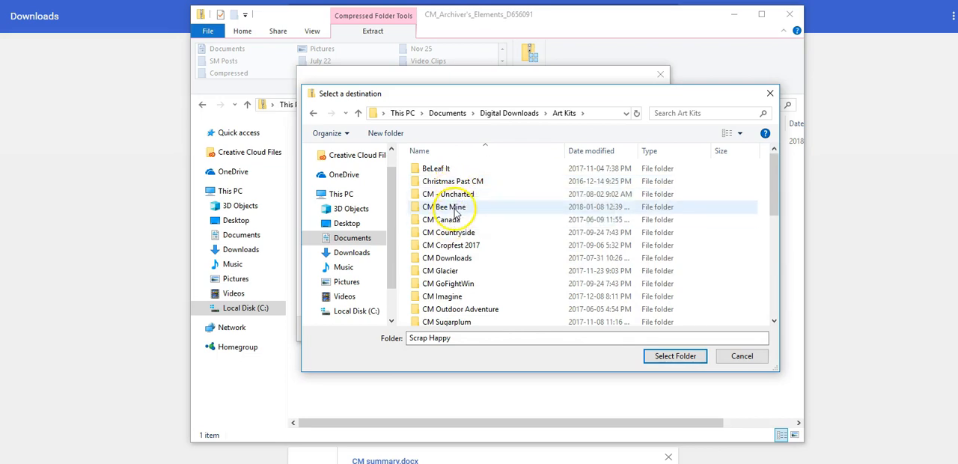
left_click(672, 355)
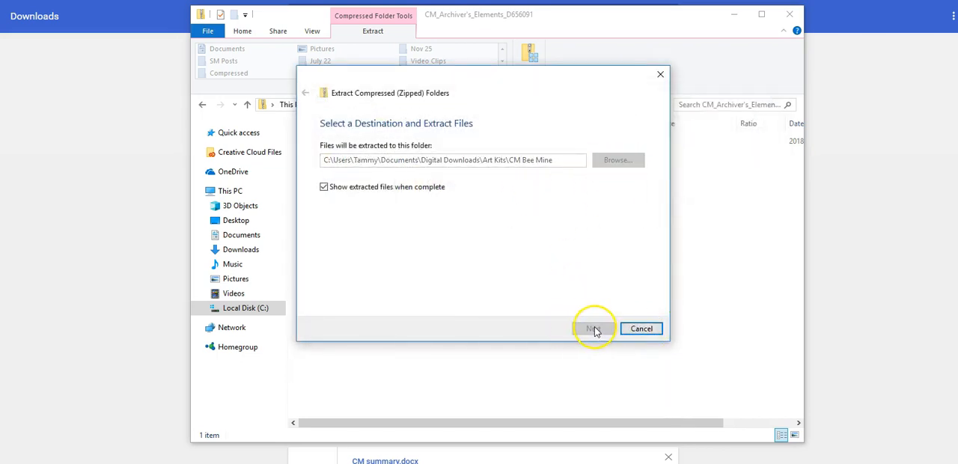
left_click(593, 328)
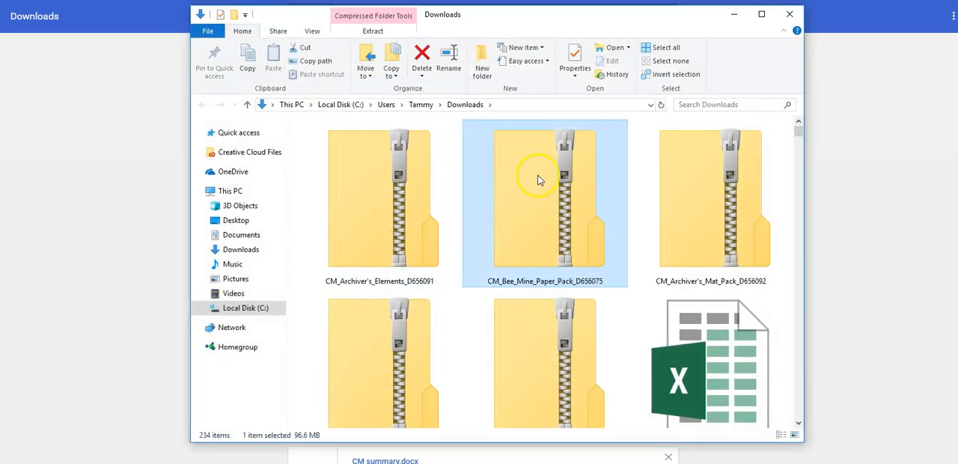
Step: Extract the Bee Mine Paper Pack into the CM Bee Mine folder
double_click(545, 202)
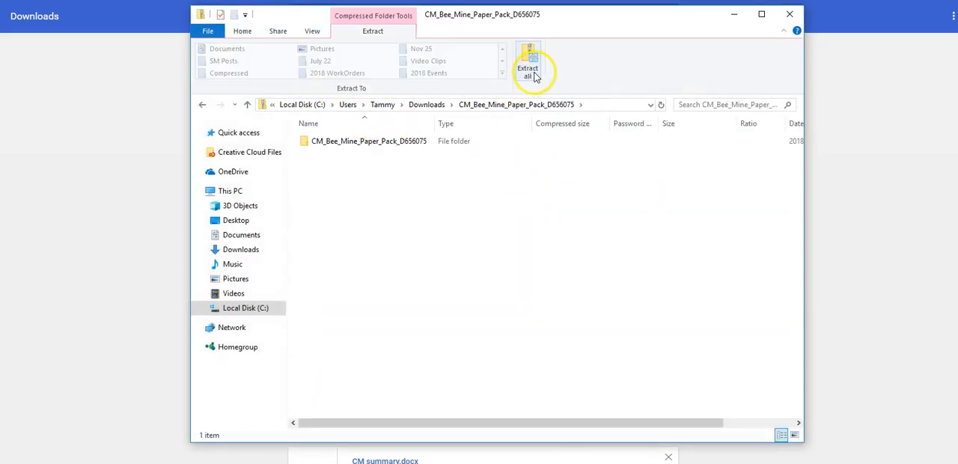
mouse_move(528, 67)
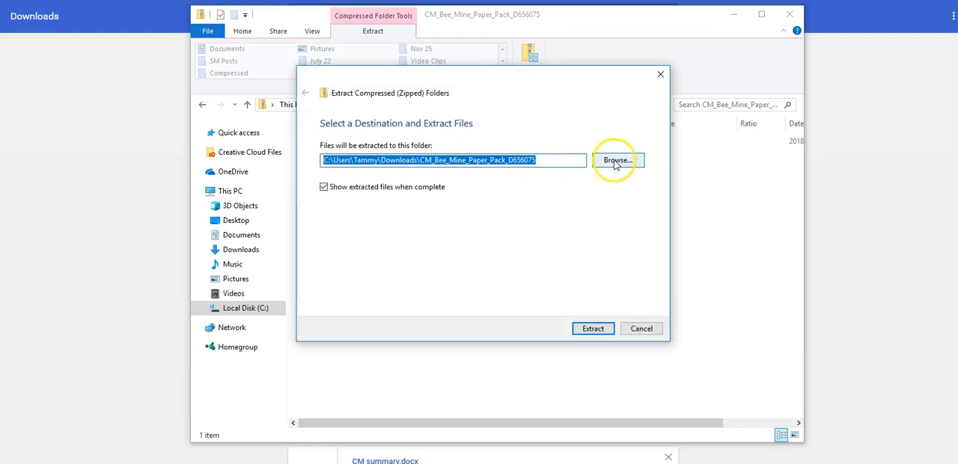
left_click(618, 160)
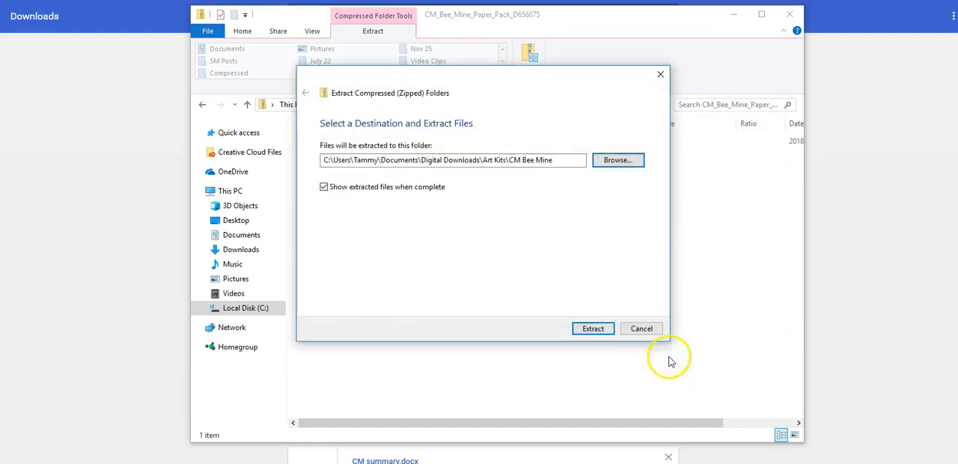
left_click(592, 328)
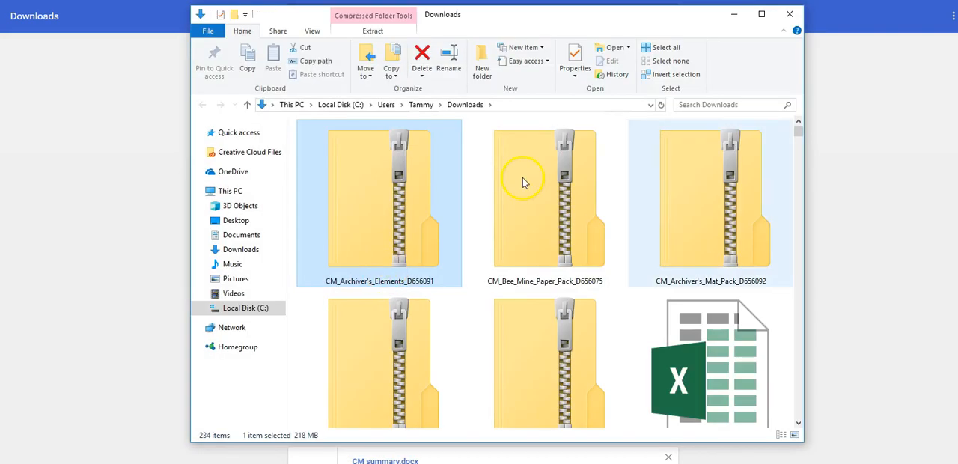
Step: Extract the Archiver's Mat Pack into the CM Archivers folder
double_click(711, 195)
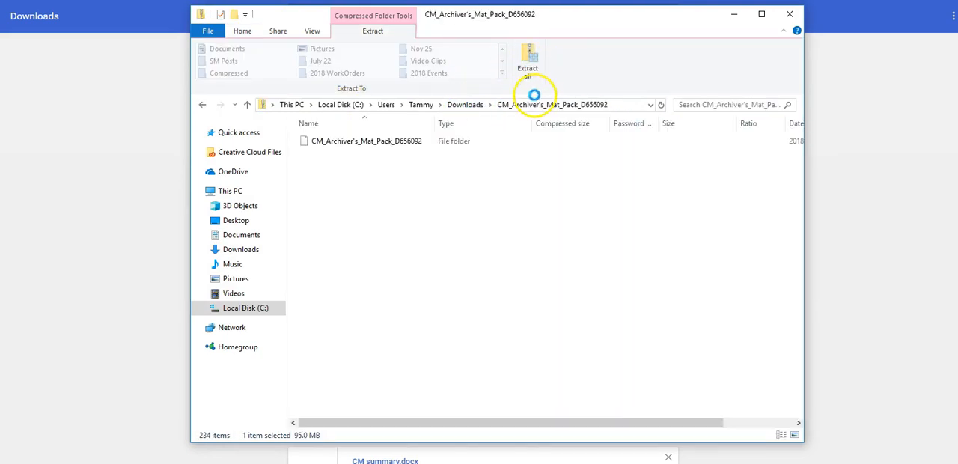
left_click(528, 57)
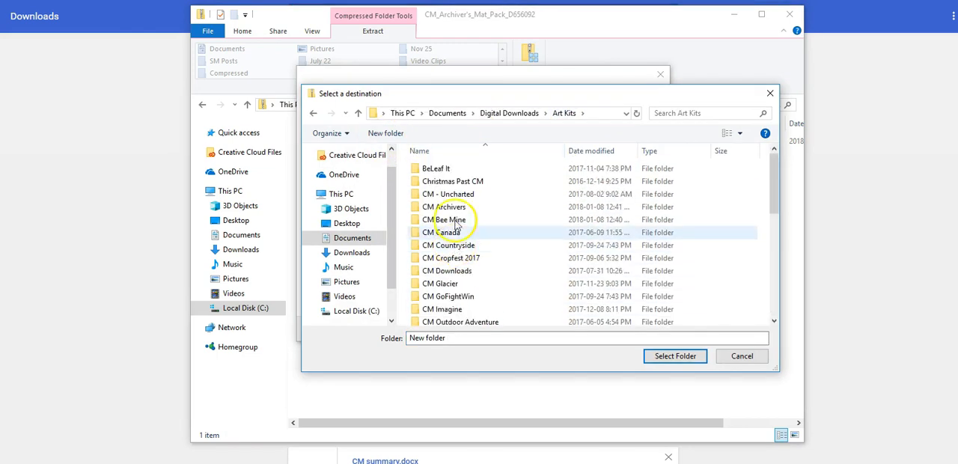
left_click(674, 356)
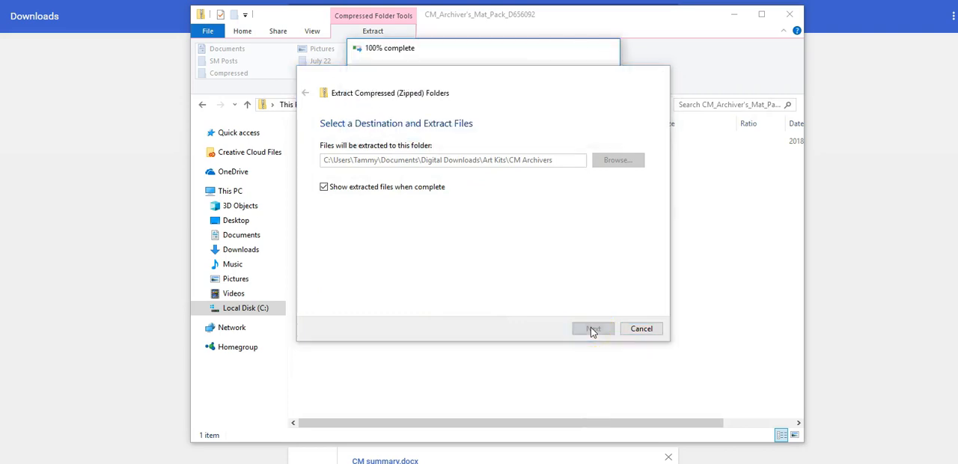
left_click(592, 328)
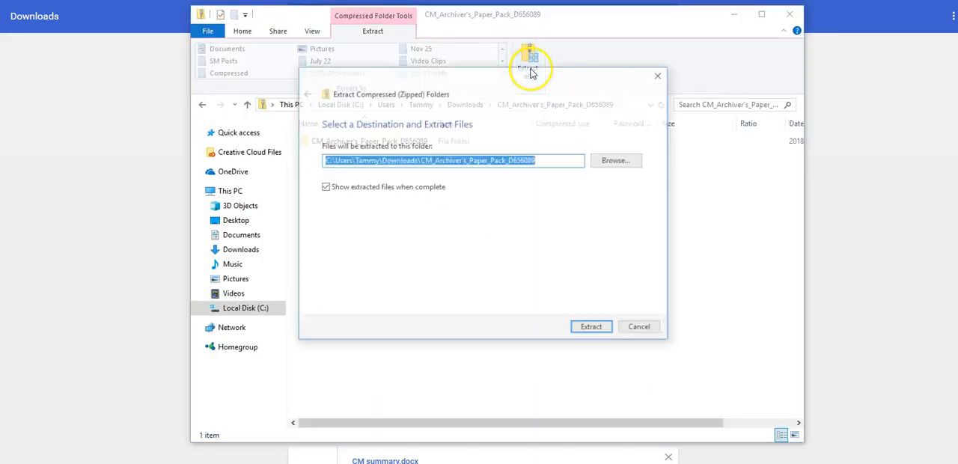
Step: Extract the Archiver's Paper Pack and the Bee Mine Elements into their Art Kits folders
left_click(591, 326)
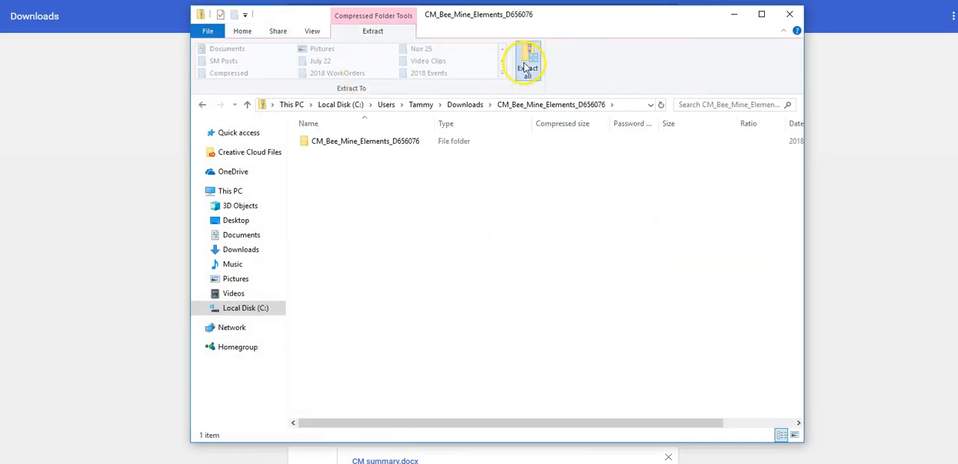
left_click(527, 67)
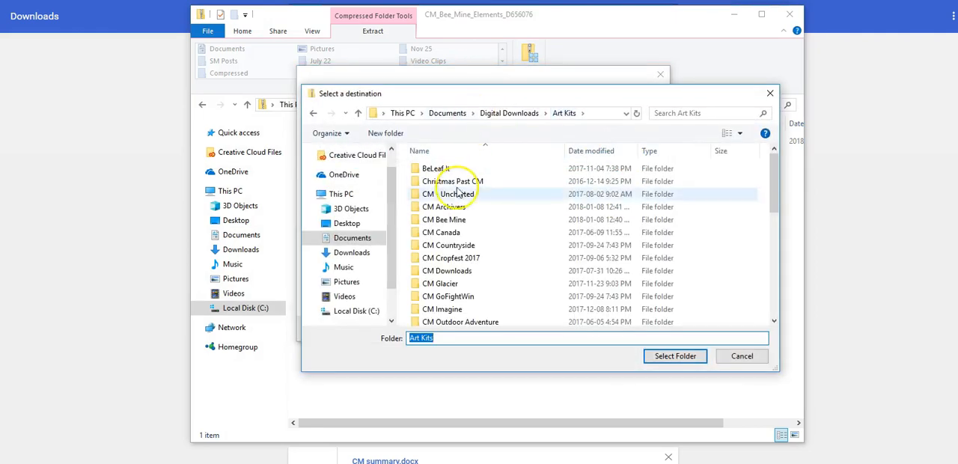
left_click(673, 355)
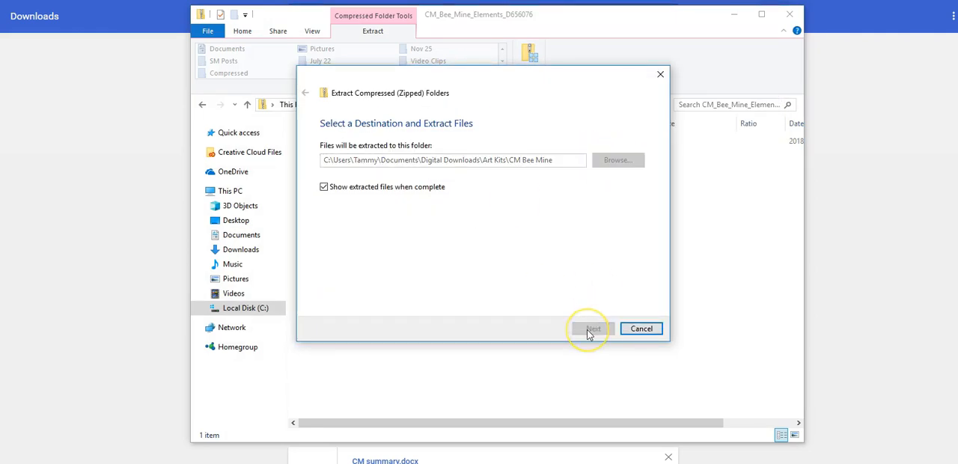
left_click(592, 329)
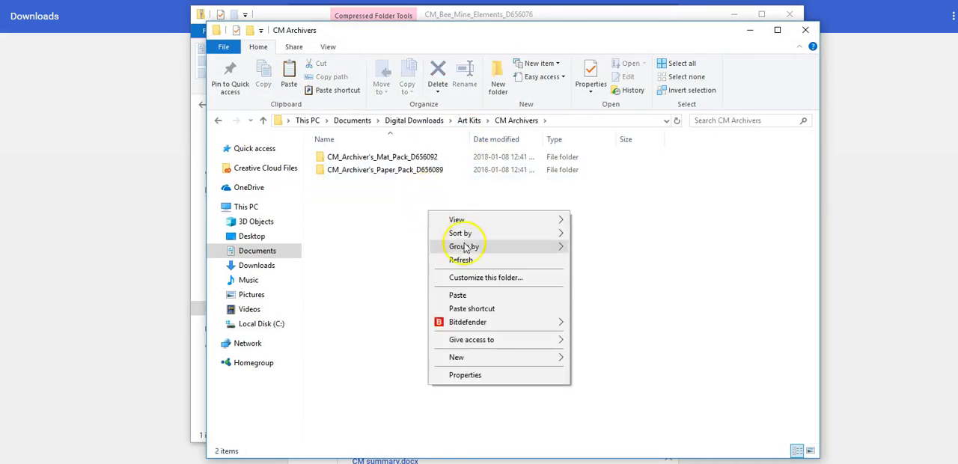
Step: Move the misplaced Archiver's Elements folder out of CM Bee Mine and close Explorer
left_click(457, 294)
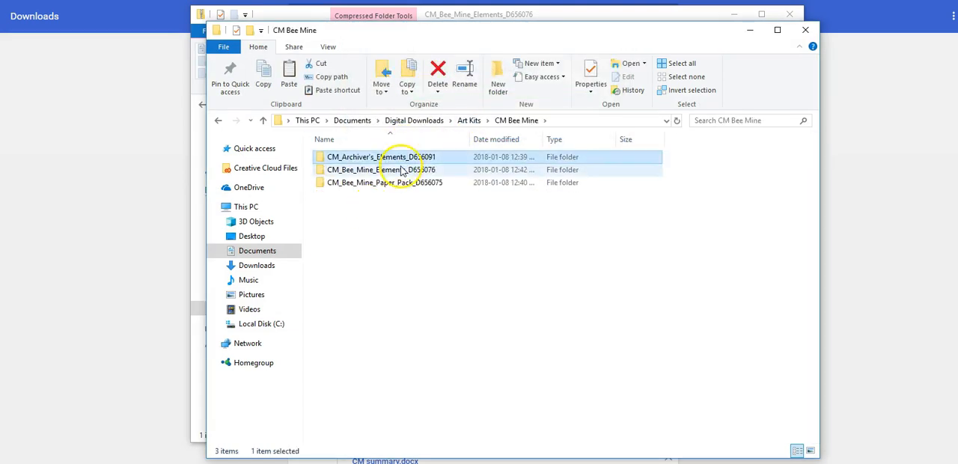
left_click(437, 73)
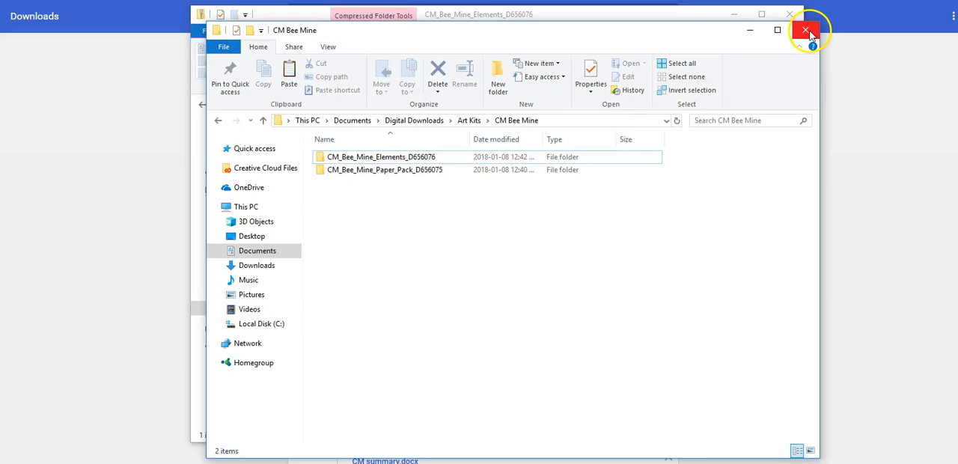
left_click(806, 30)
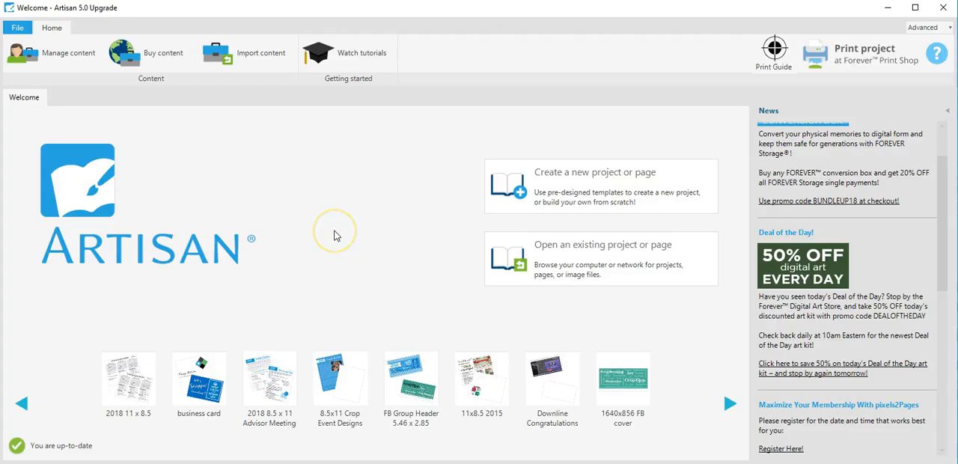
mouse_move(335, 235)
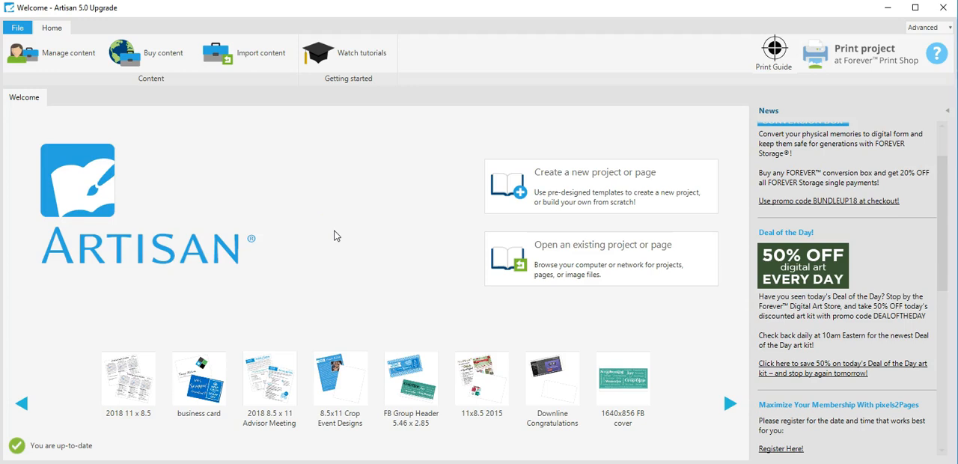
mouse_move(292, 119)
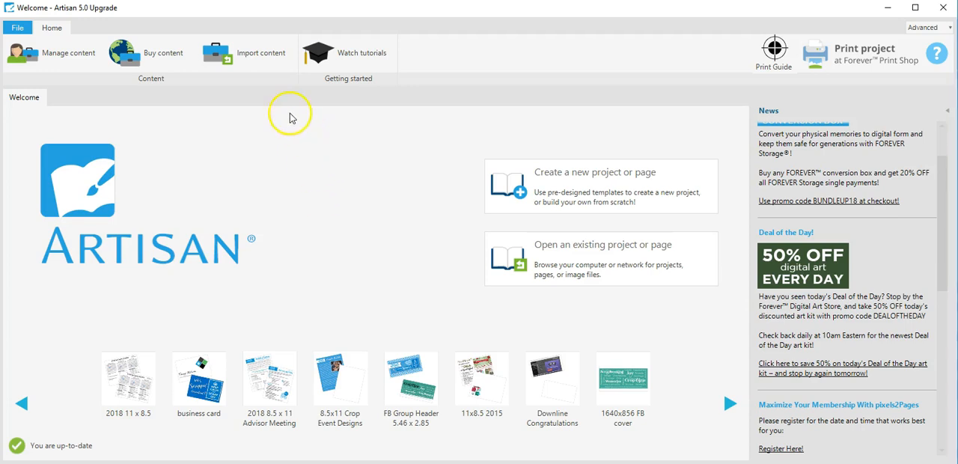
mouse_move(254, 60)
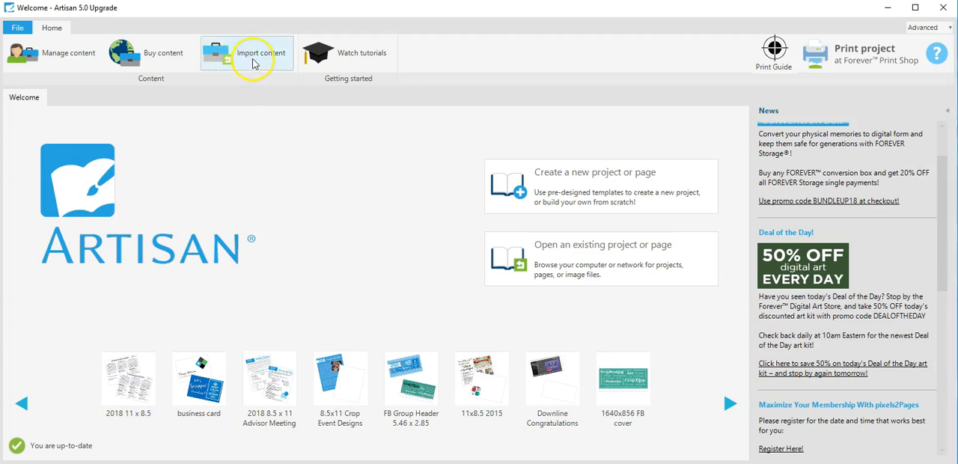
Step: Create a new personal art kit named 'CM - Archivers' and import into it
left_click(262, 52)
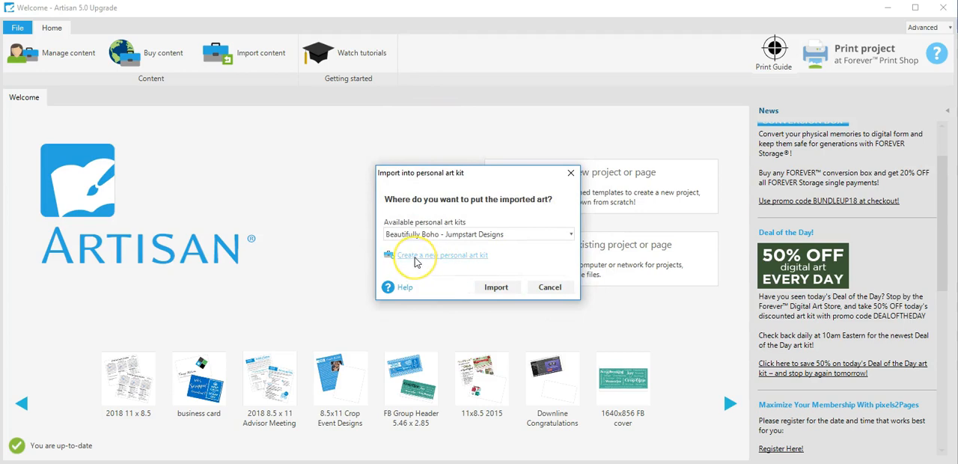
left_click(442, 256)
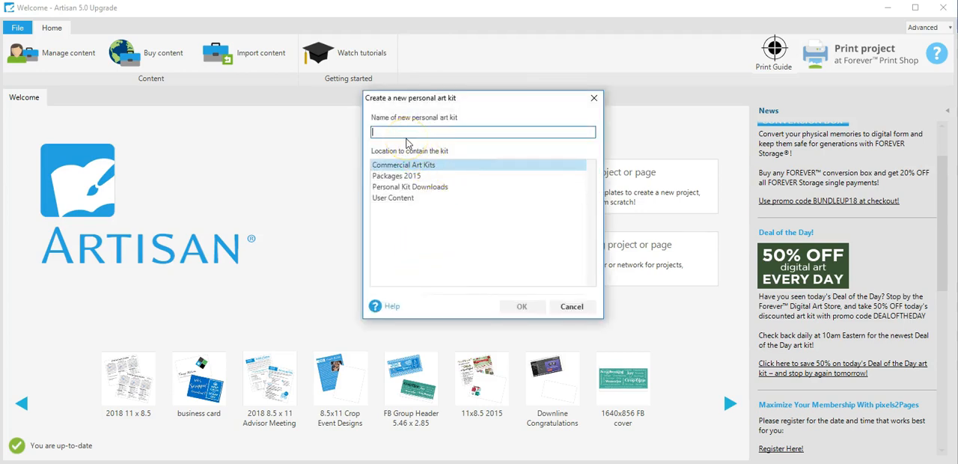
type("CM")
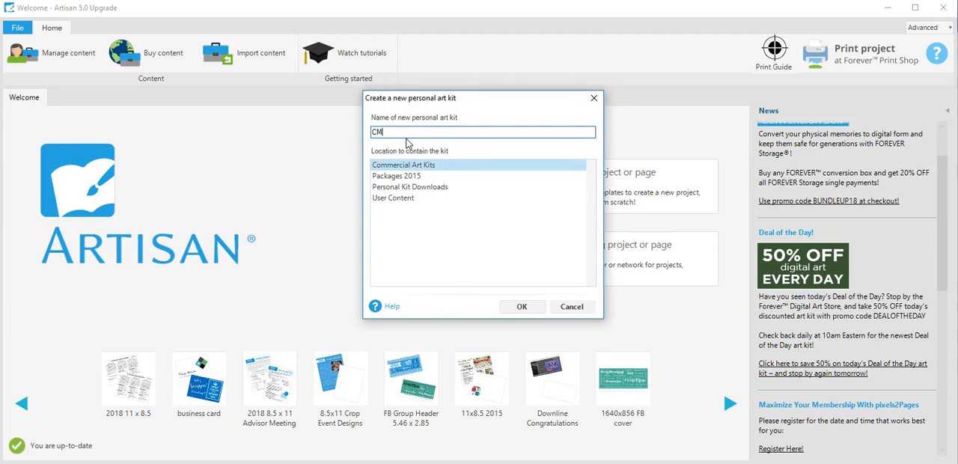
type("- A")
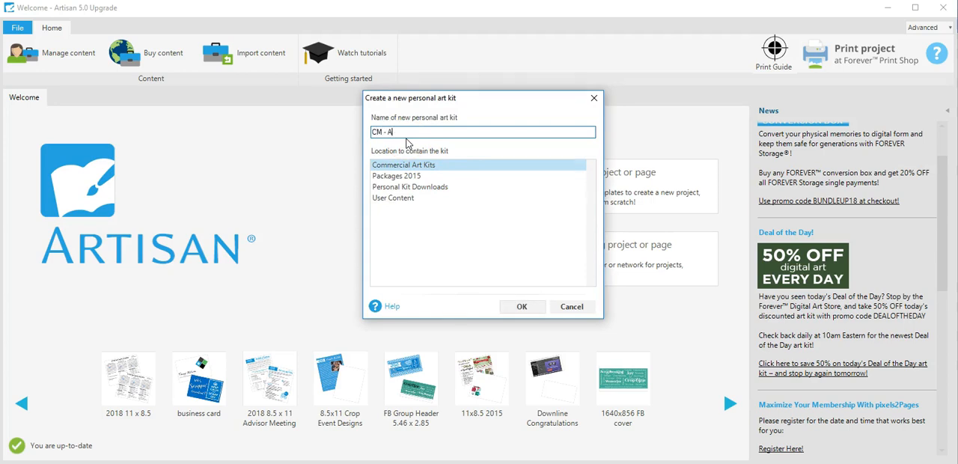
type("rchivers")
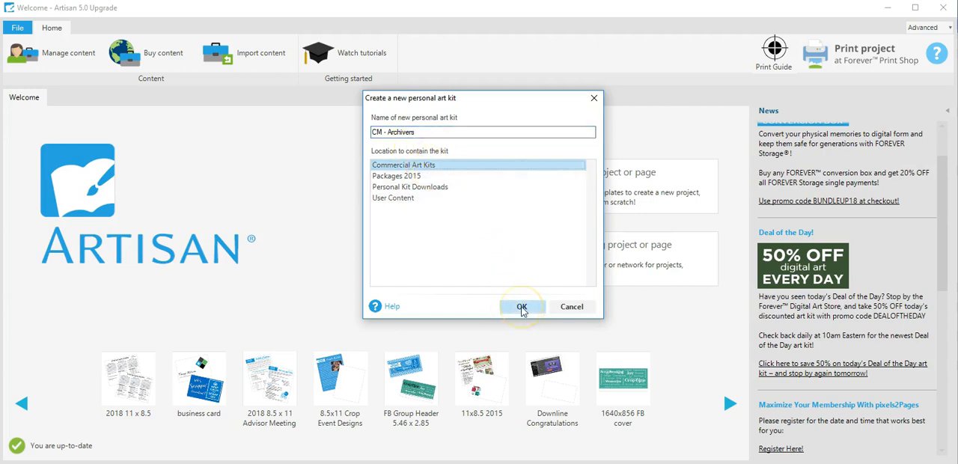
left_click(522, 306)
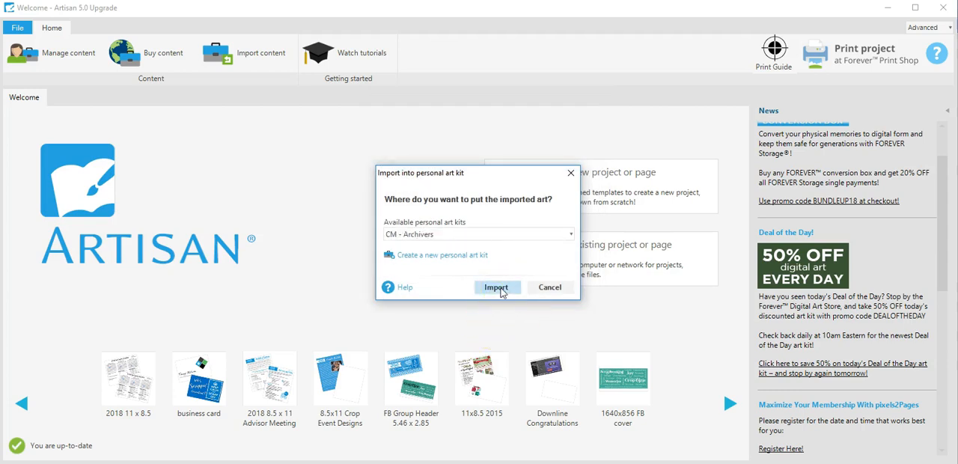
left_click(496, 288)
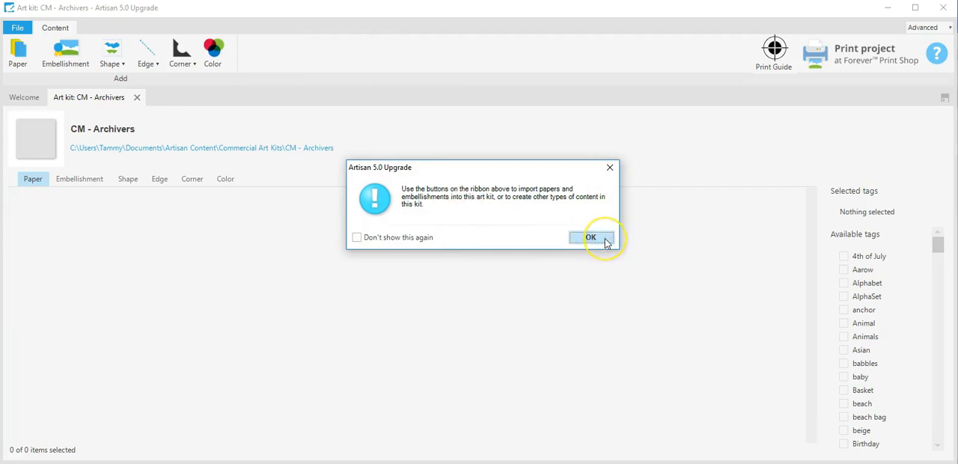
Step: Import all twelve 12x12 papers from Art Kits › CM Archivers › Paper Pack
left_click(590, 237)
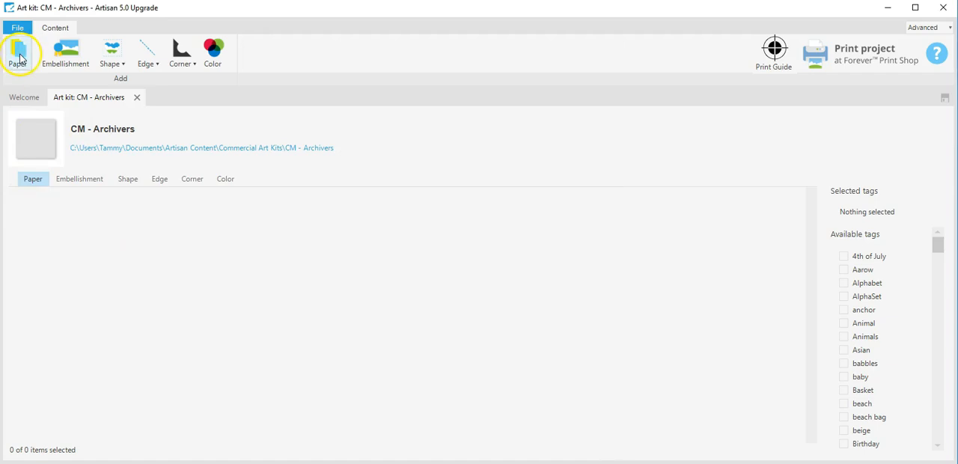
mouse_move(18, 54)
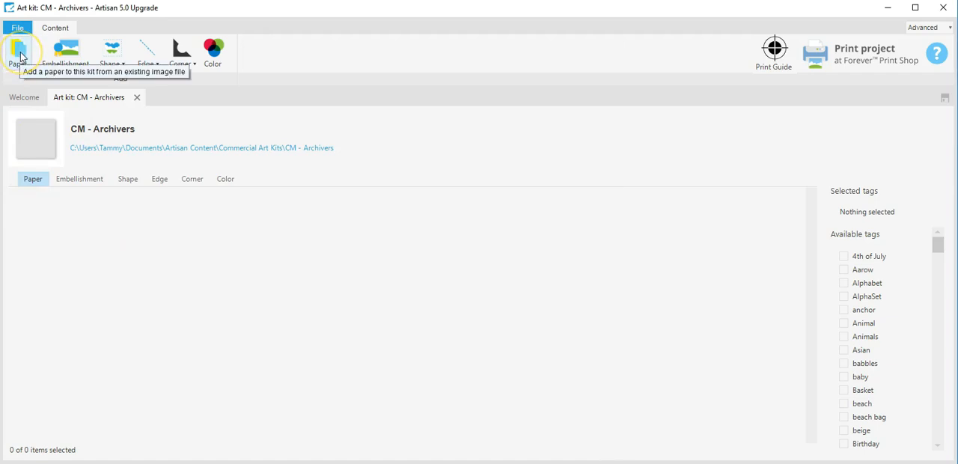
left_click(17, 52)
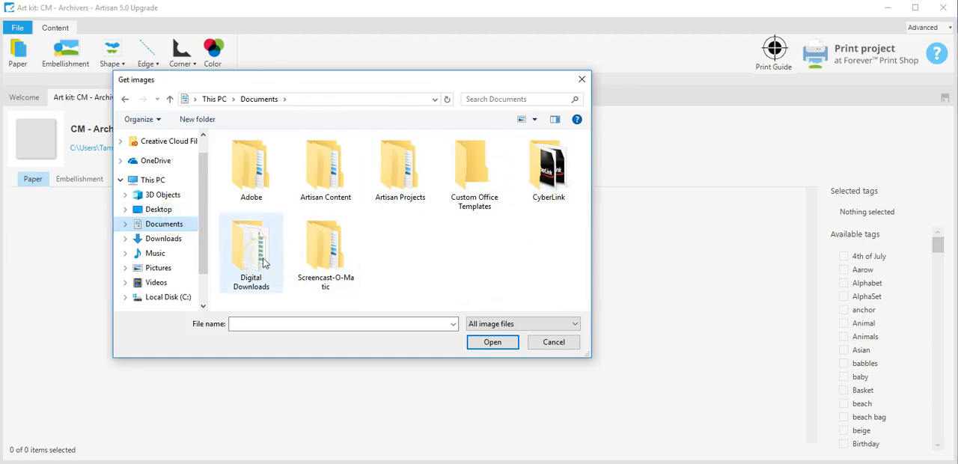
double_click(251, 252)
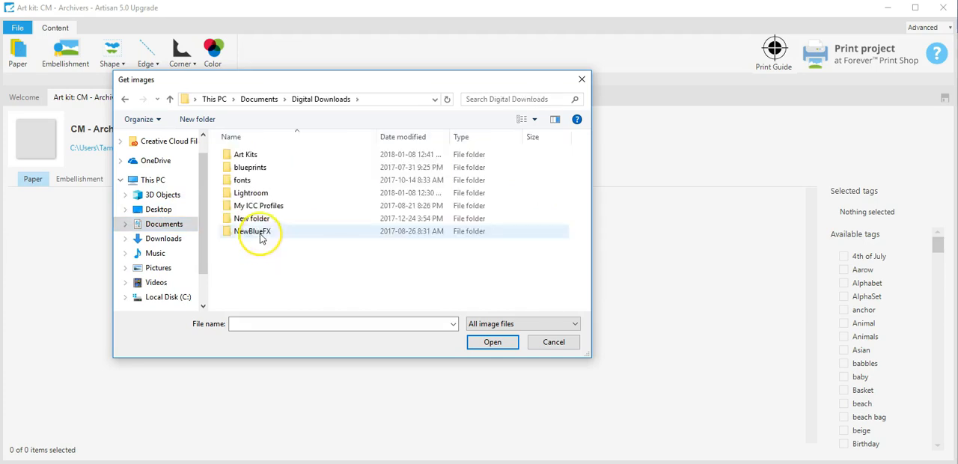
double_click(245, 155)
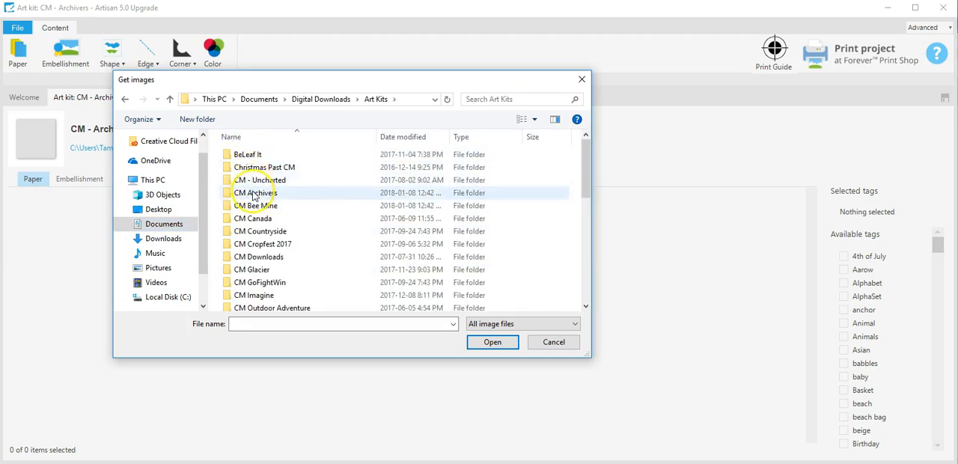
double_click(255, 193)
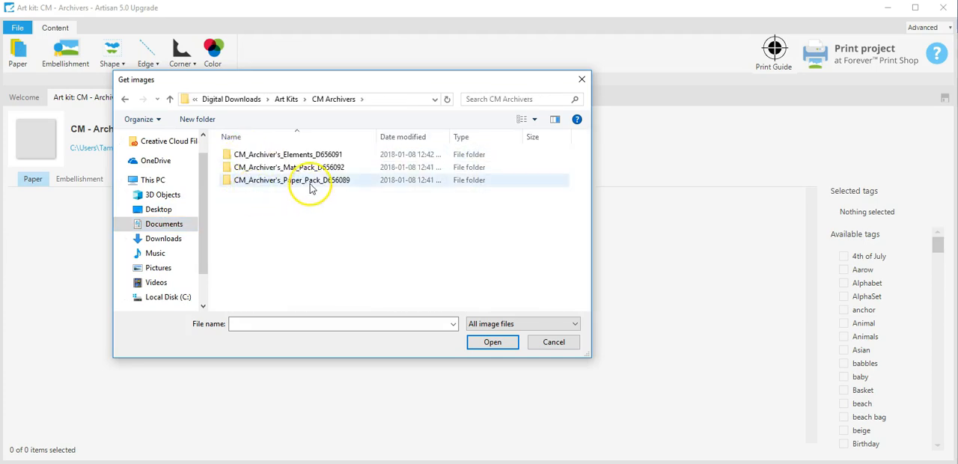
double_click(291, 180)
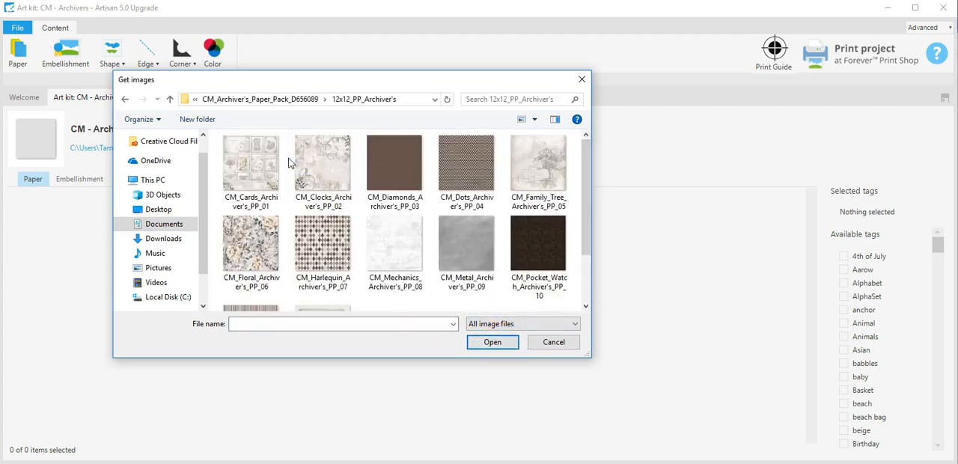
left_click(250, 164)
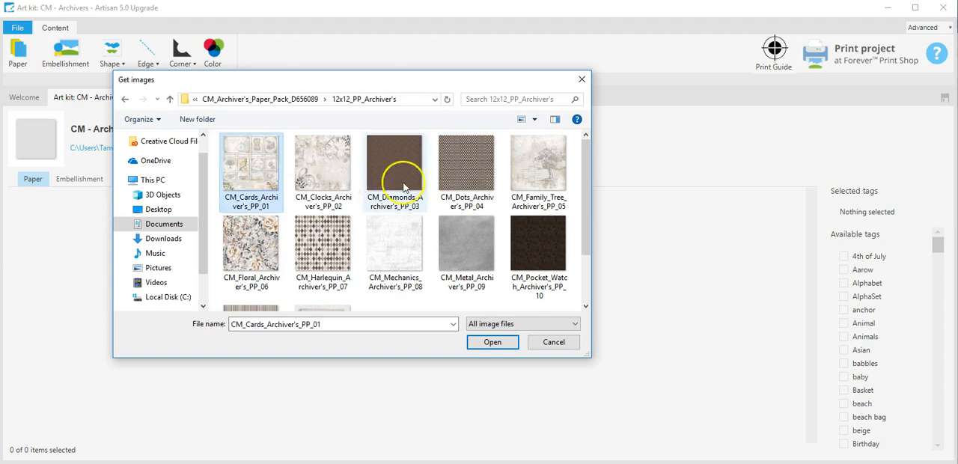
scroll("down", 3)
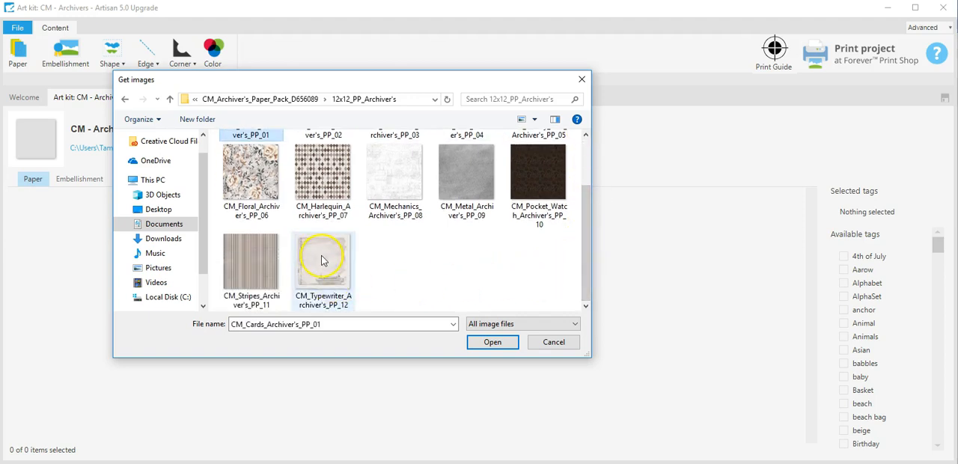
left_click(323, 262)
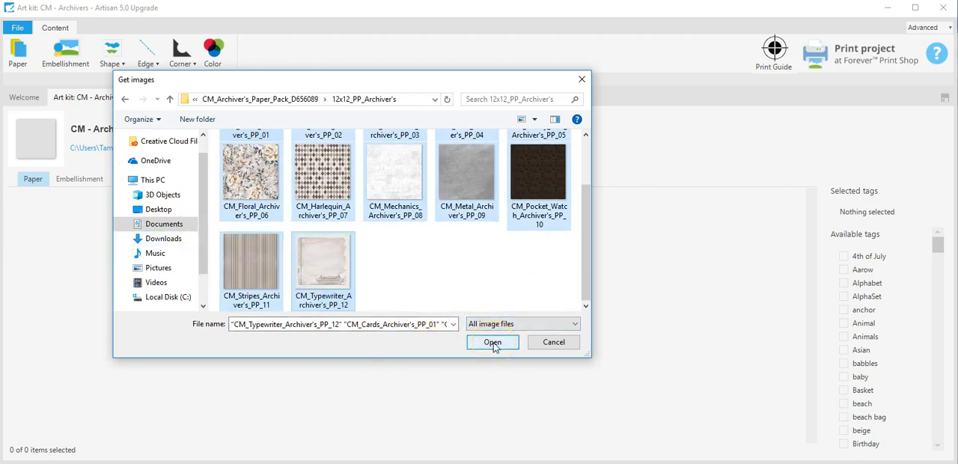
left_click(491, 342)
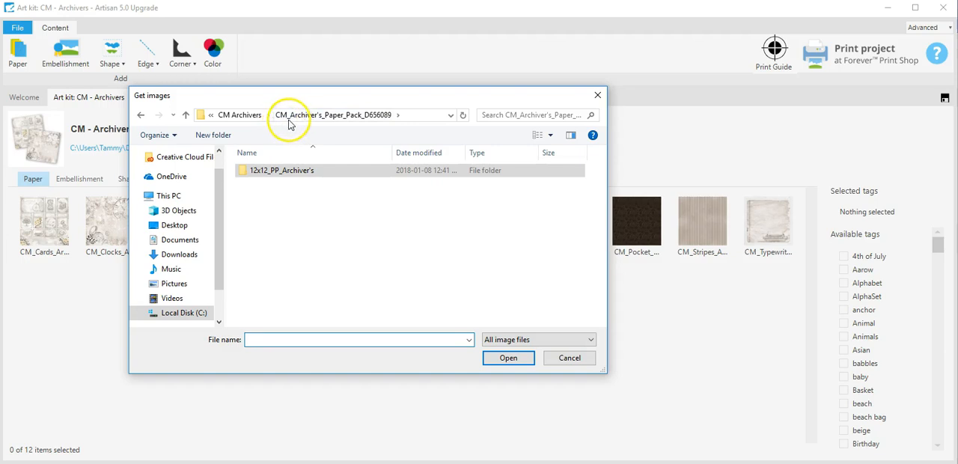
Step: Import the ELMT_Archiver's embellishments from the CM Archivers Elements folder
left_click(239, 115)
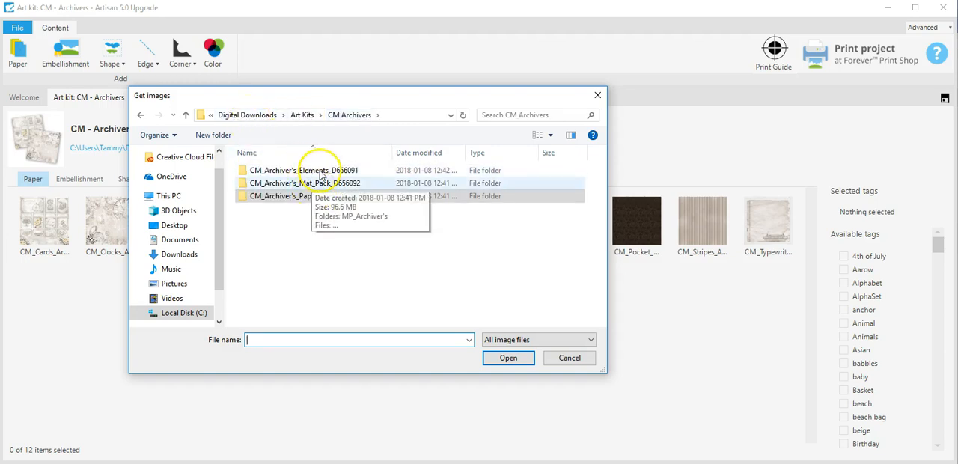
double_click(300, 170)
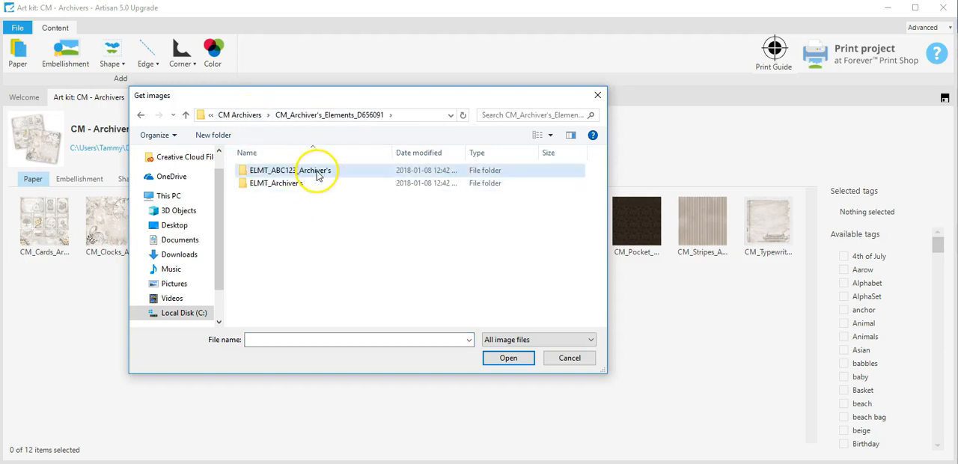
mouse_move(318, 172)
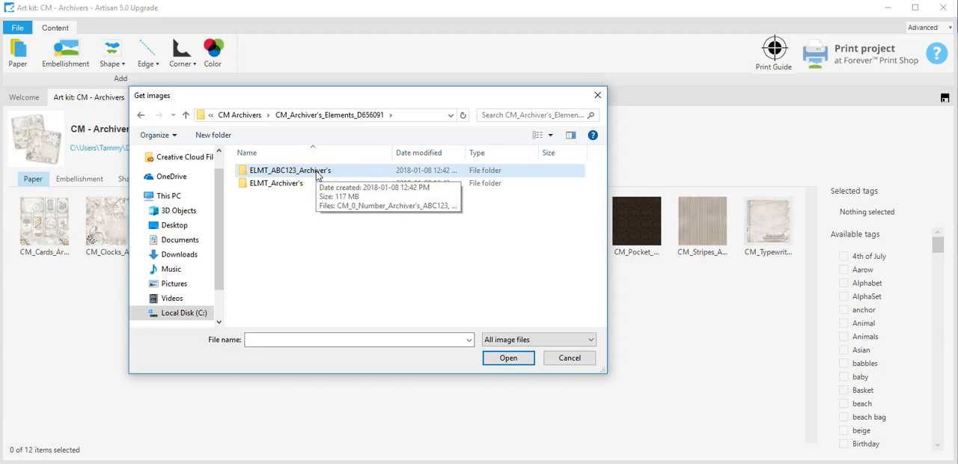
mouse_move(288, 183)
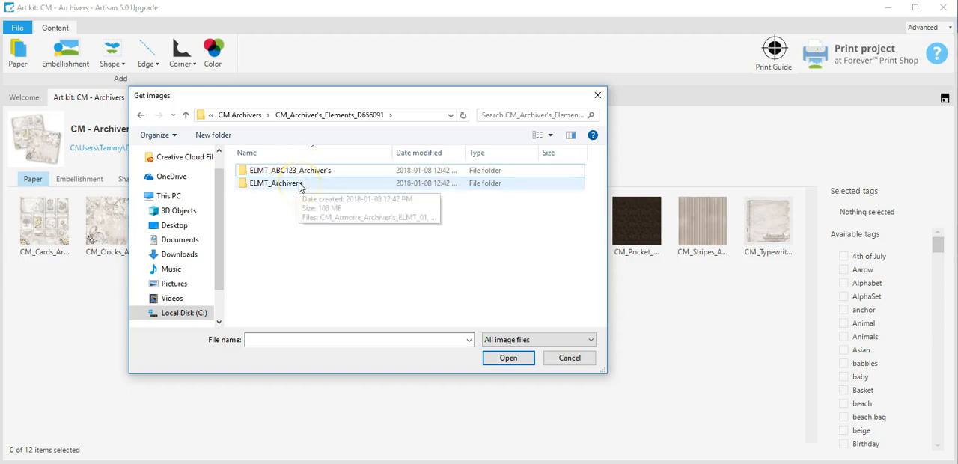
double_click(285, 183)
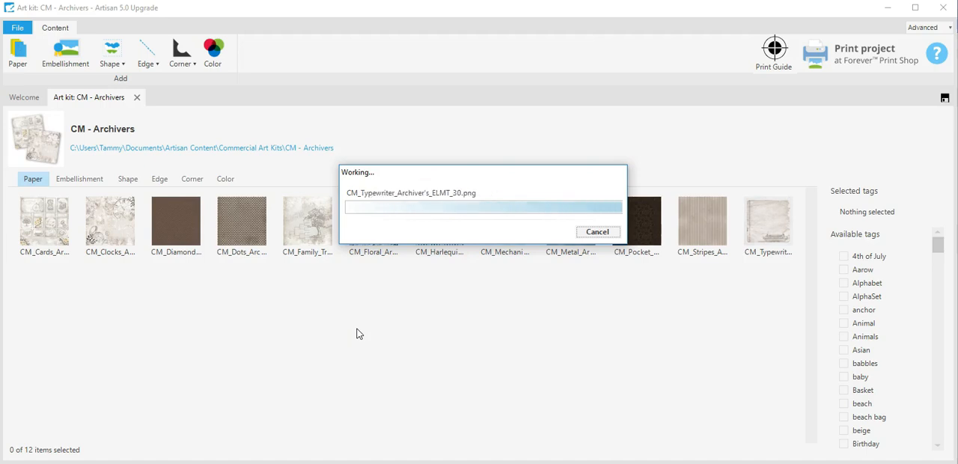
left_click(79, 178)
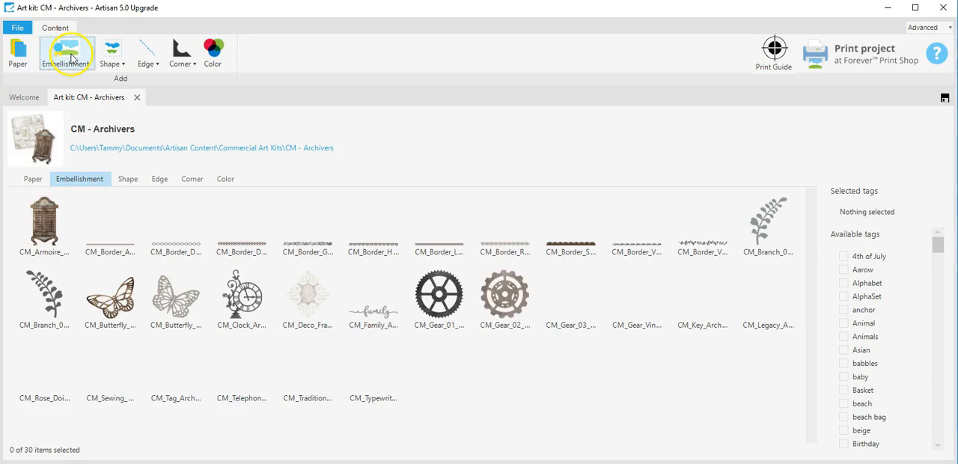
Step: Import the ELMT_ABC123_Archiver's alphabet letter images as embellishments
left_click(65, 53)
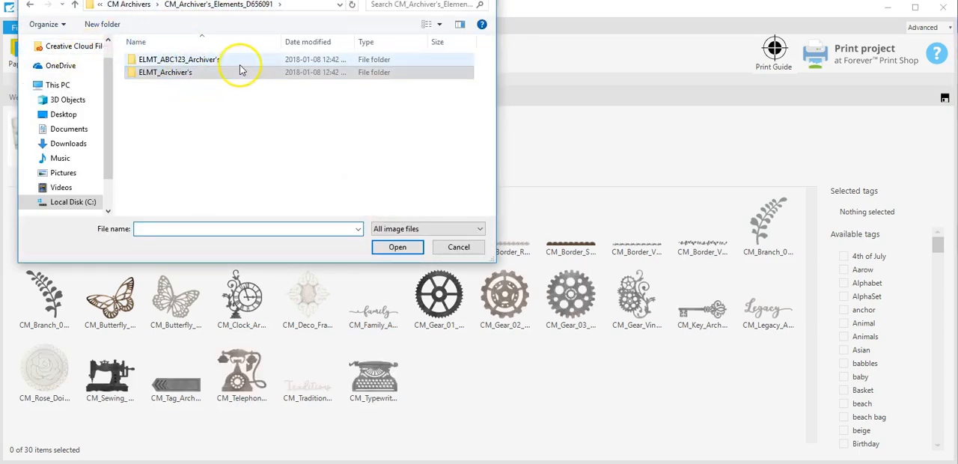
double_click(179, 59)
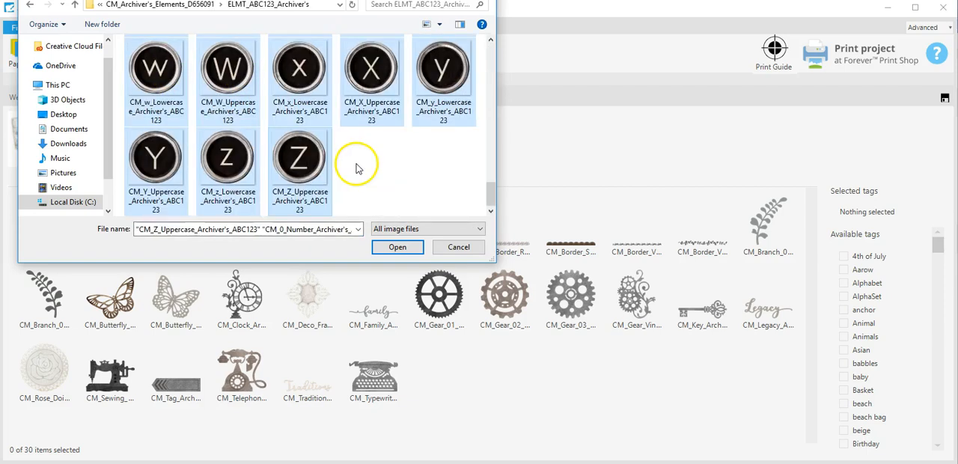
left_click(397, 247)
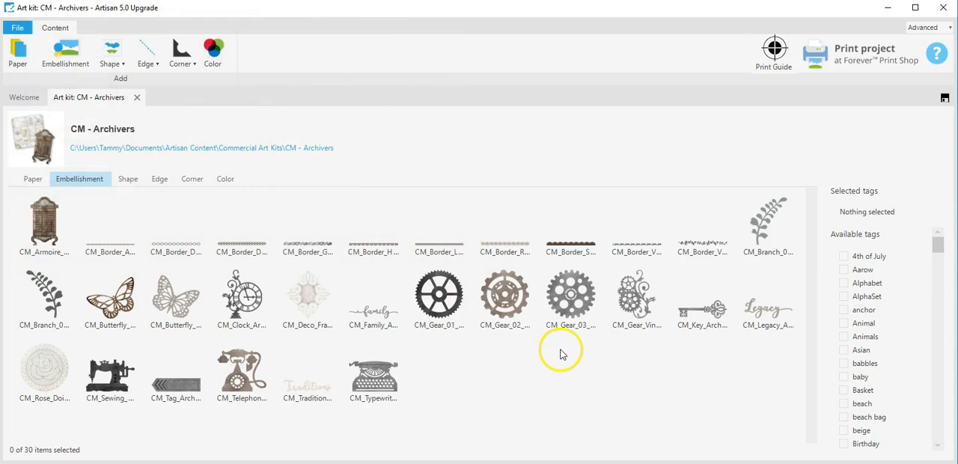
scroll("down", 3)
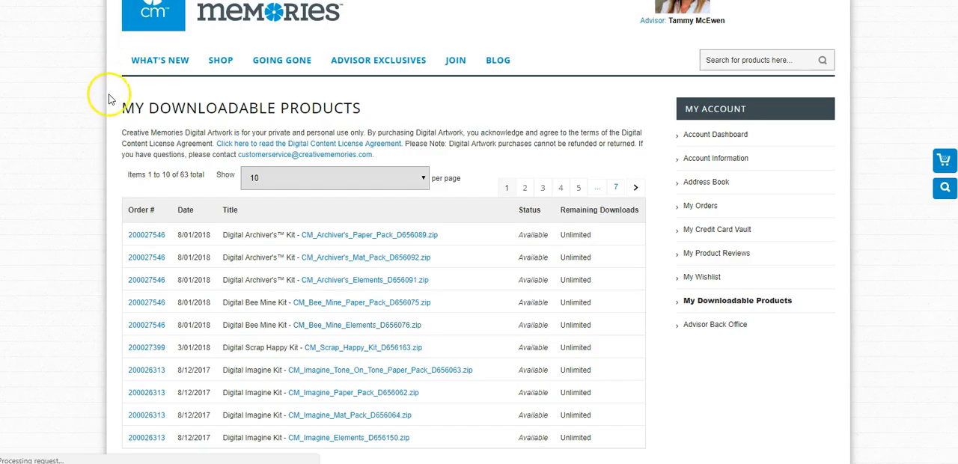
Step: Go to the WHAT'S NEW page on the Creative Memories website
left_click(160, 59)
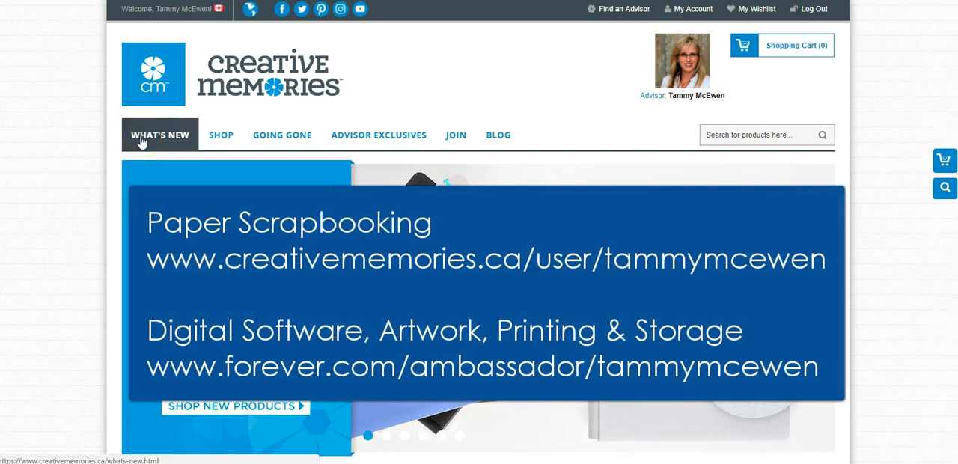
mouse_move(172, 128)
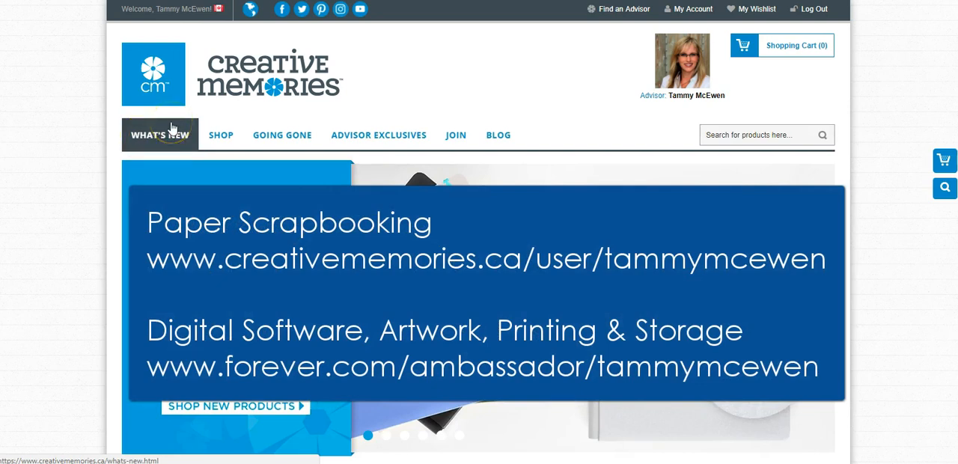